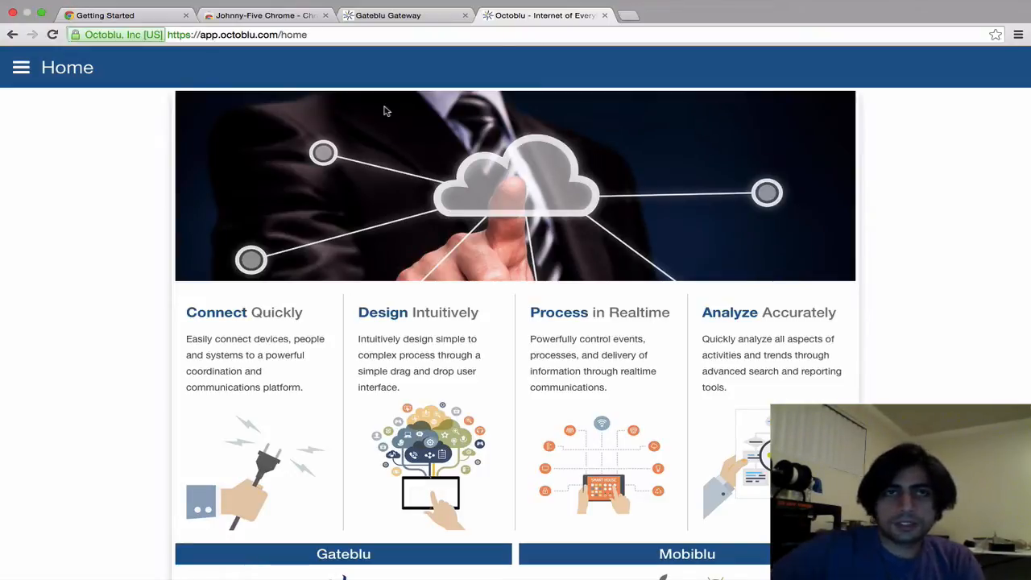
Show the Chrome Web Store listing for the Johnny-Five Chrome app.
left_click(266, 15)
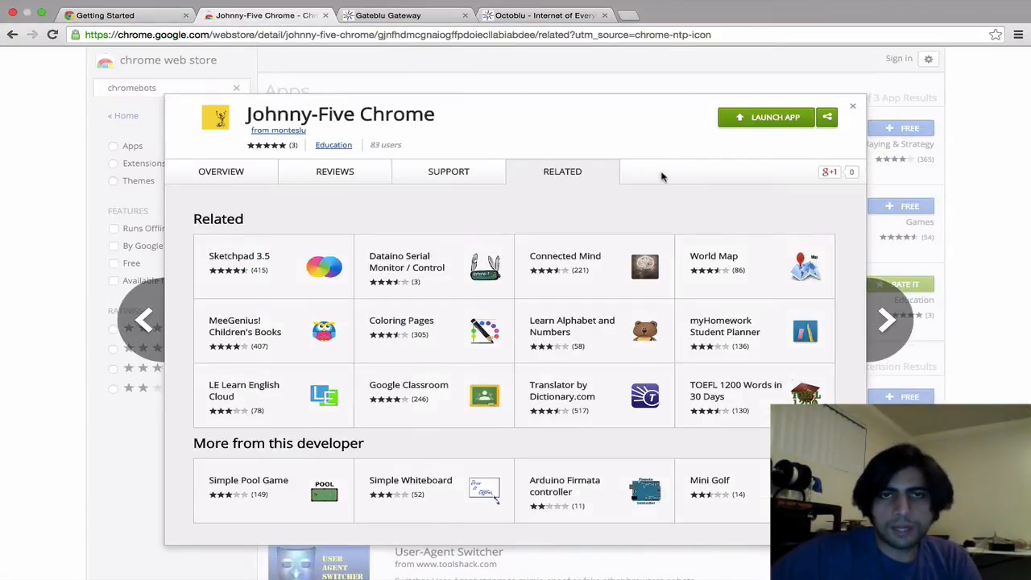
mouse_move(719, 171)
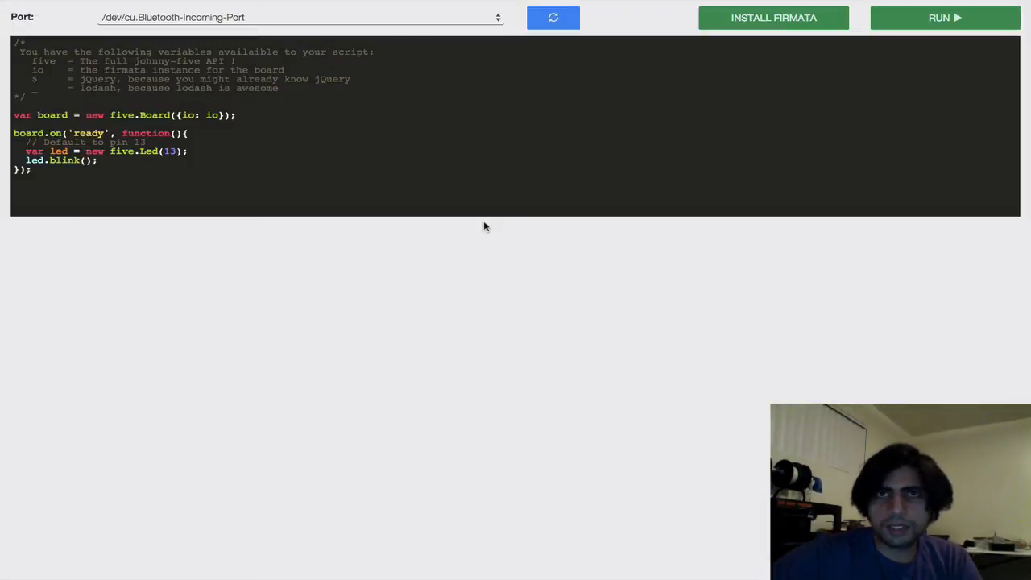
Select the /dev/tty.usbmodemfa131 serial port in Johnny-Five Chrome.
left_click(298, 17)
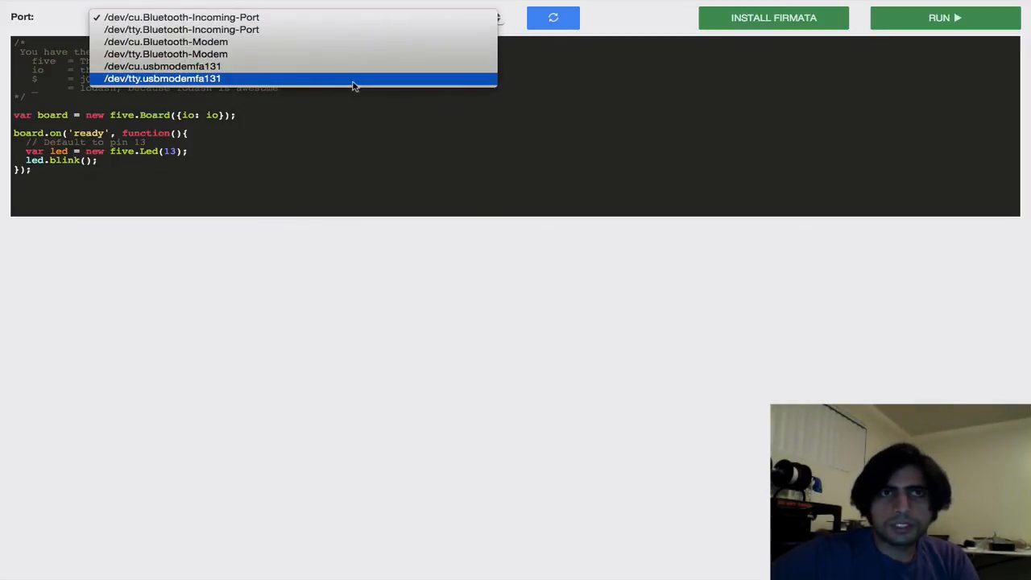
left_click(163, 78)
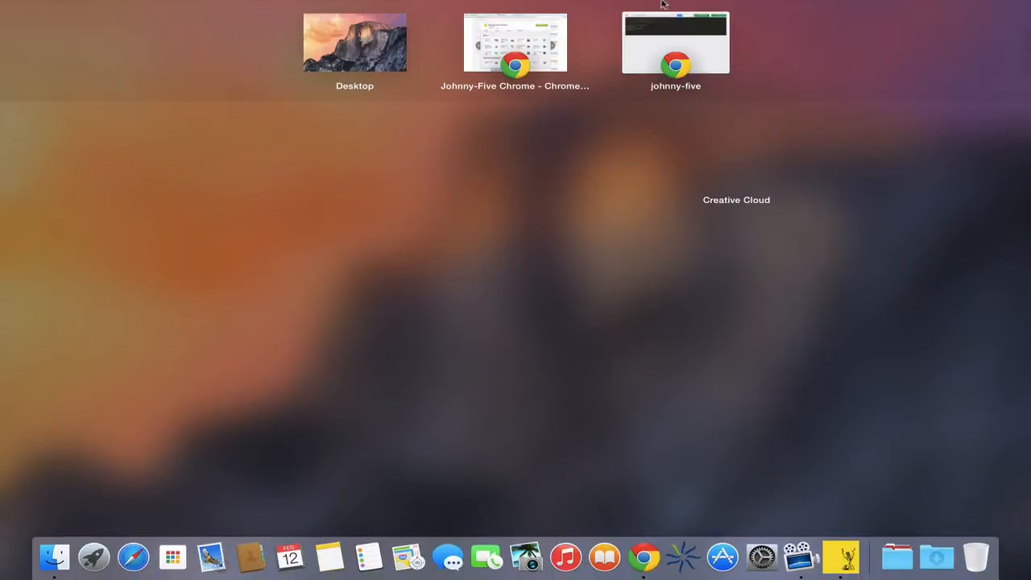
mouse_move(506, 38)
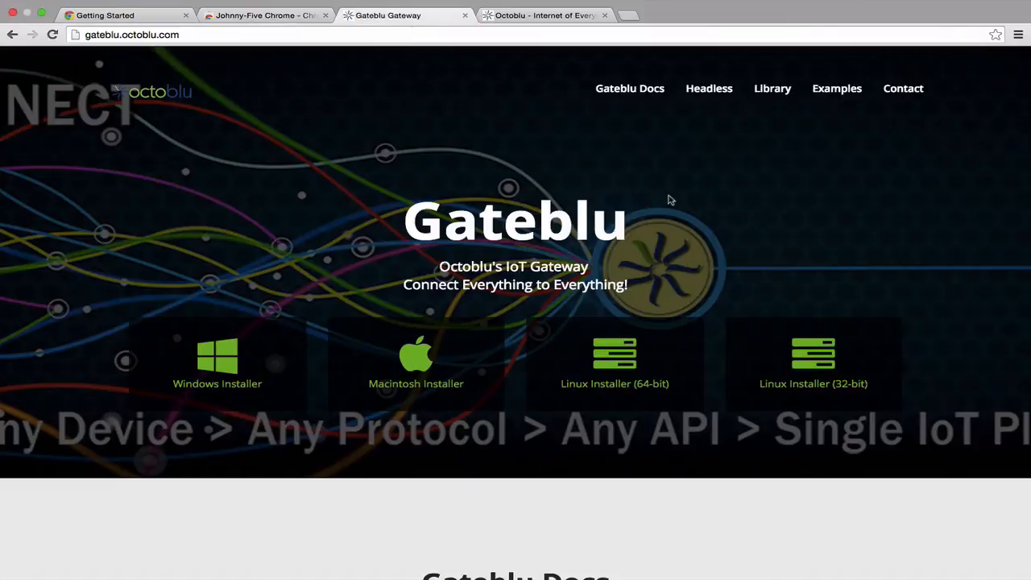
Scroll the Gateblu gateway page down past the installers to Gateblu Docs.
scroll("down", 3)
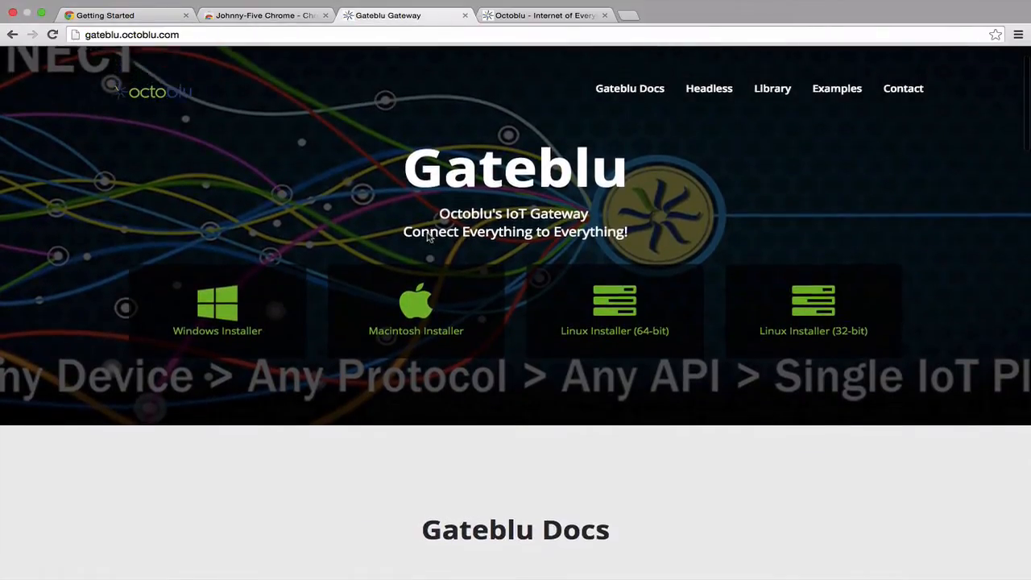
scroll("up", 3)
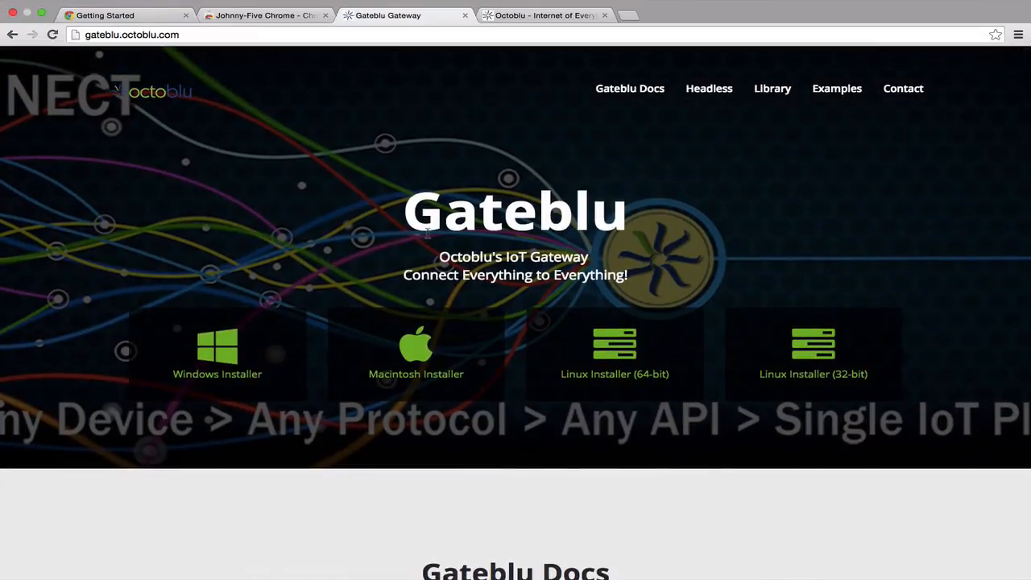
scroll("down", 3)
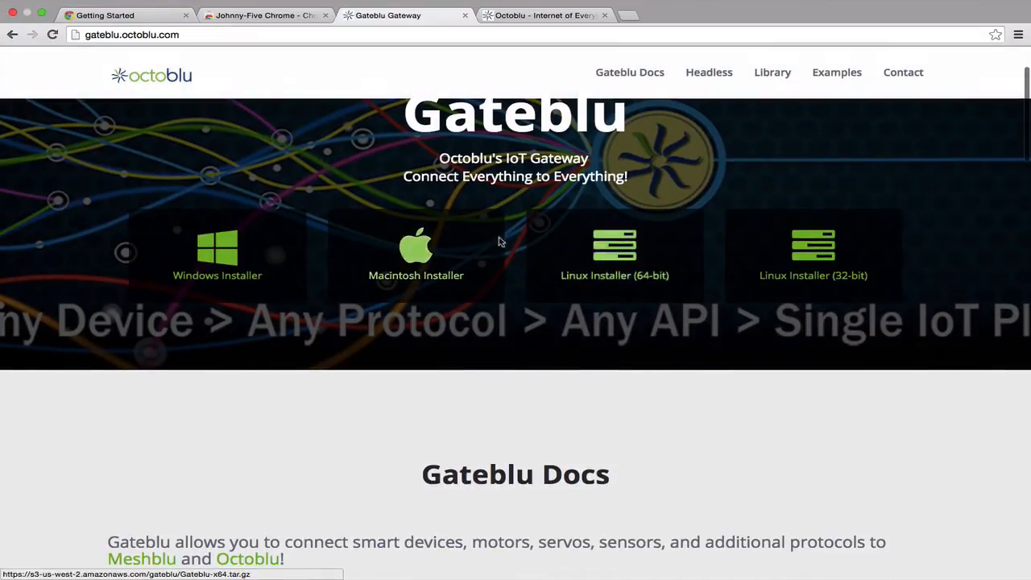
scroll("down", 3)
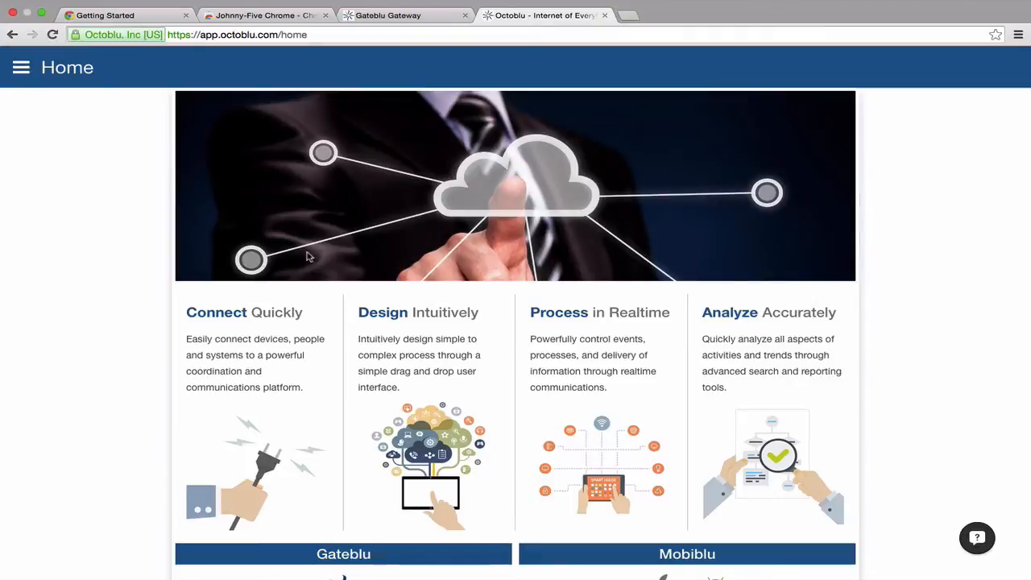
Go to Octoblu's Connect page and accept the terms and conditions.
type("bet")
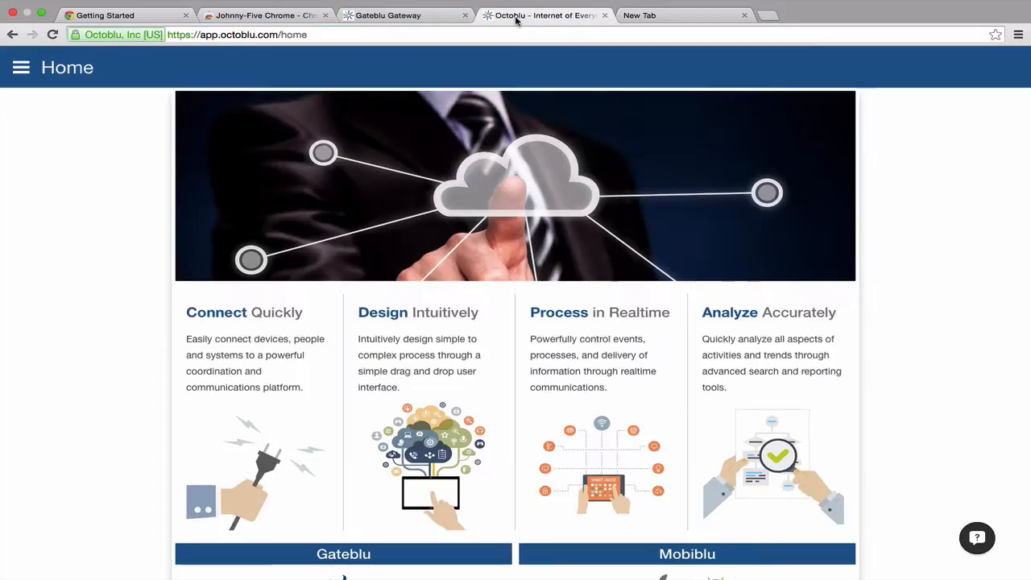
left_click(21, 67)
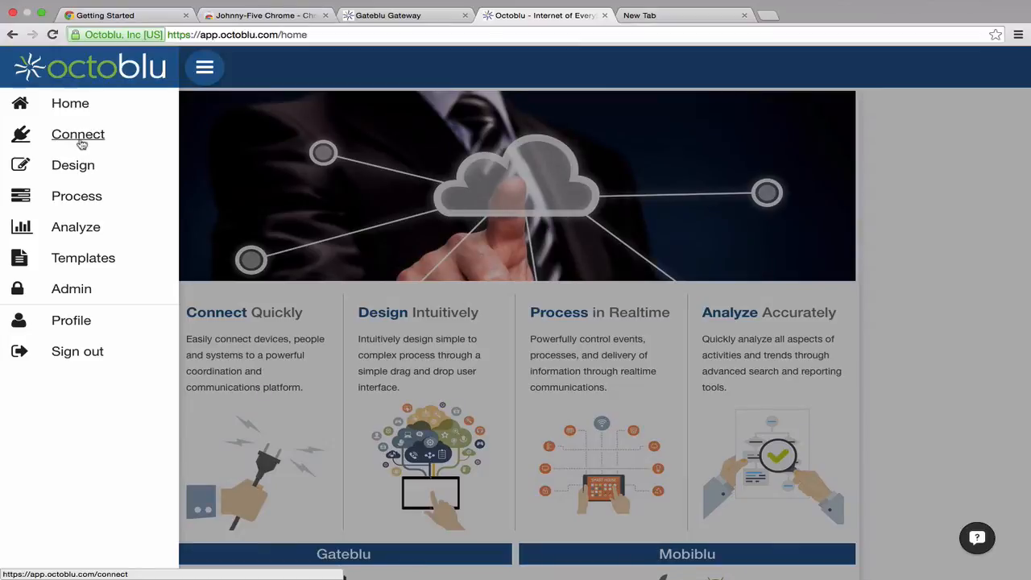
left_click(78, 133)
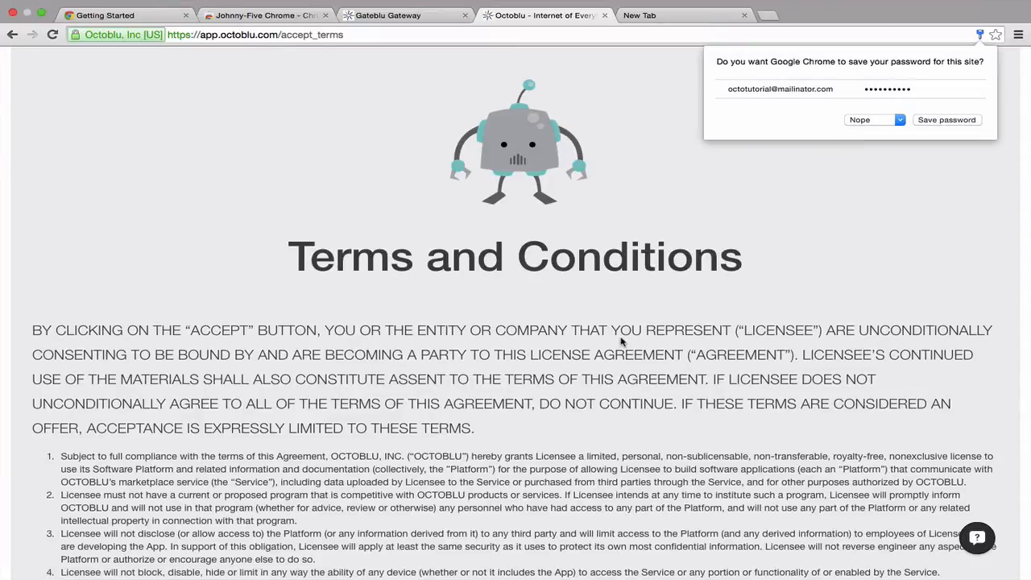
scroll("down", 3)
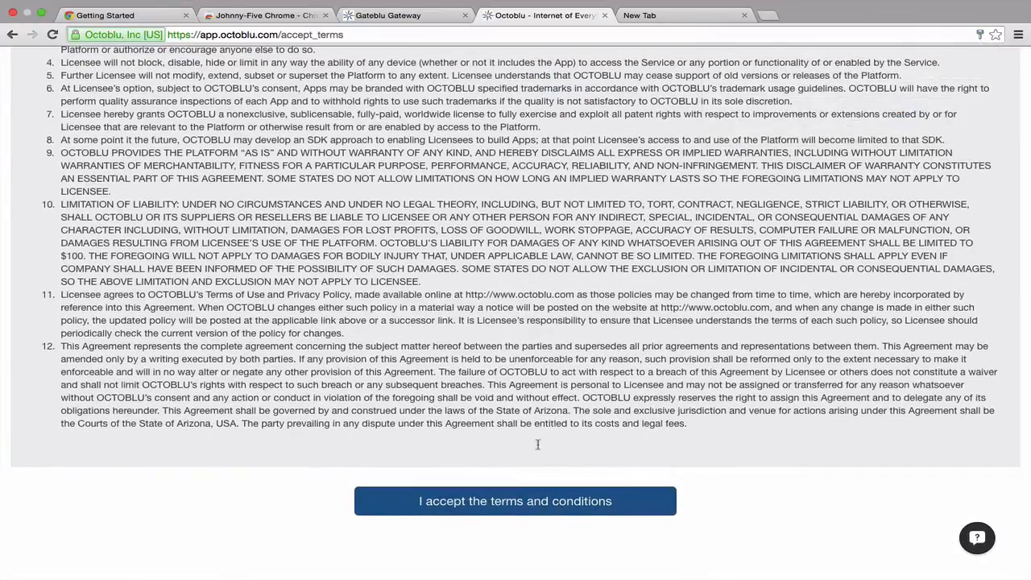
left_click(514, 501)
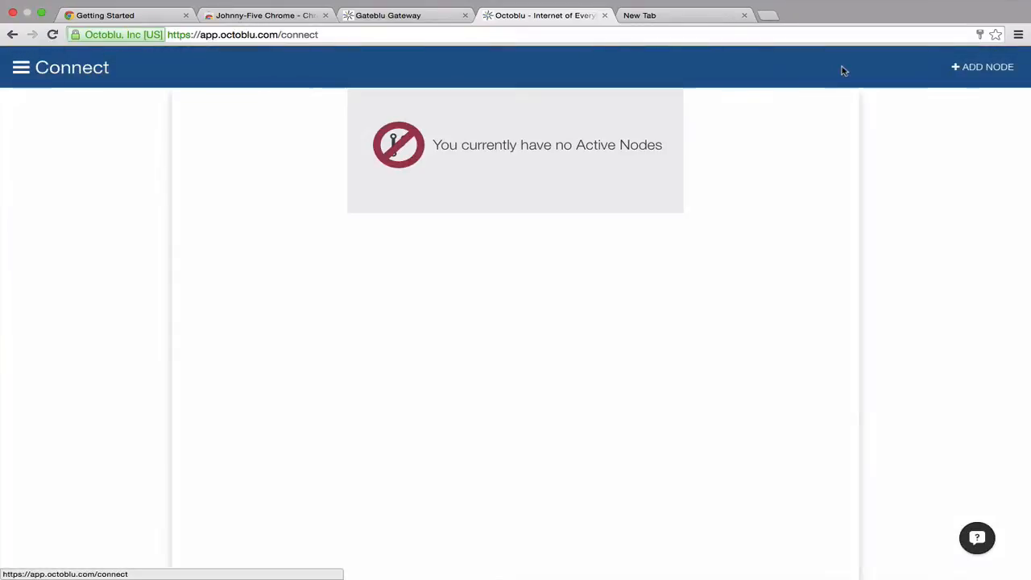
Add Gateblu as an already-downloaded gateway node named Octoblu_demo.
left_click(982, 67)
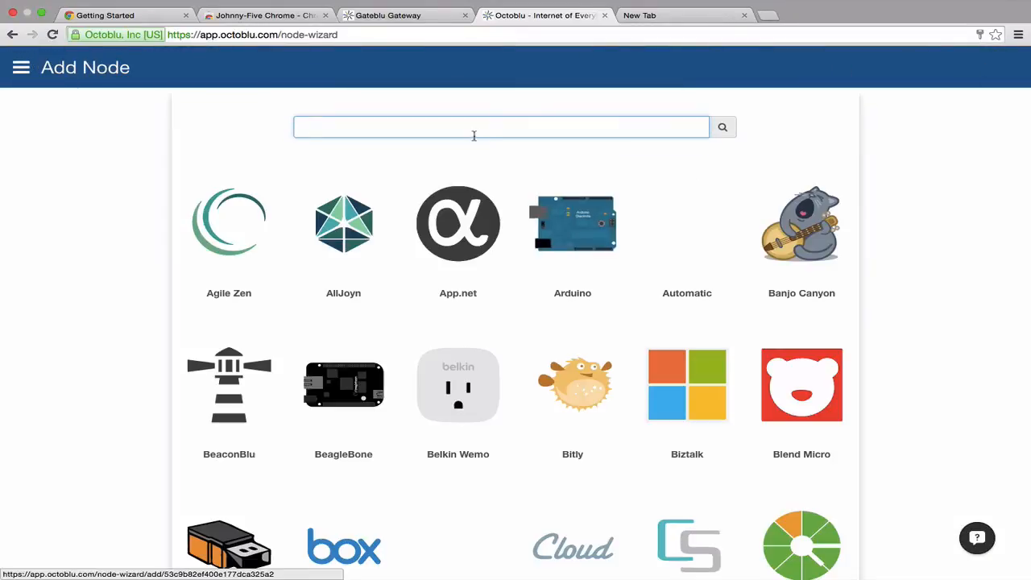
type("Gate")
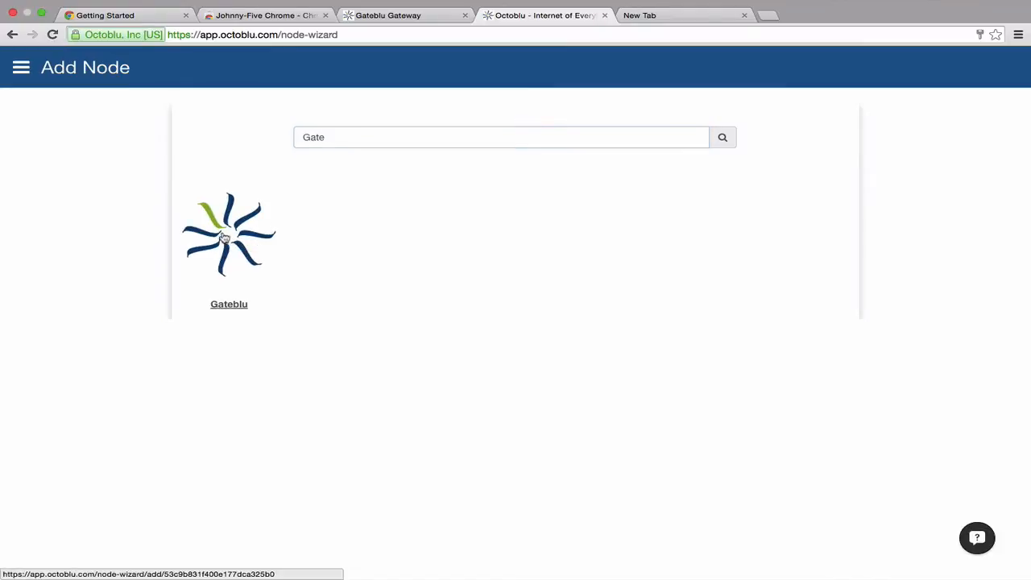
left_click(229, 234)
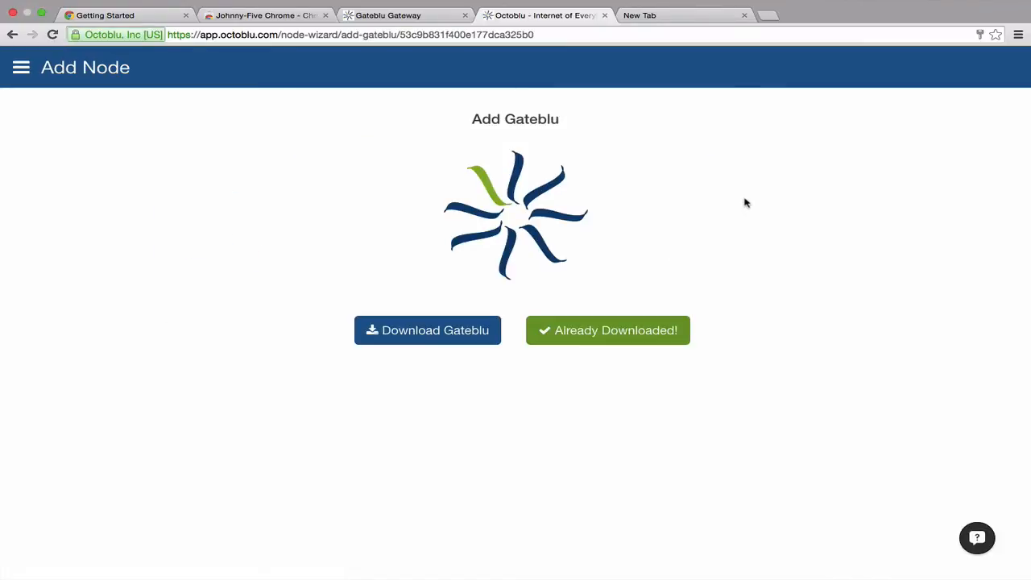
left_click(607, 330)
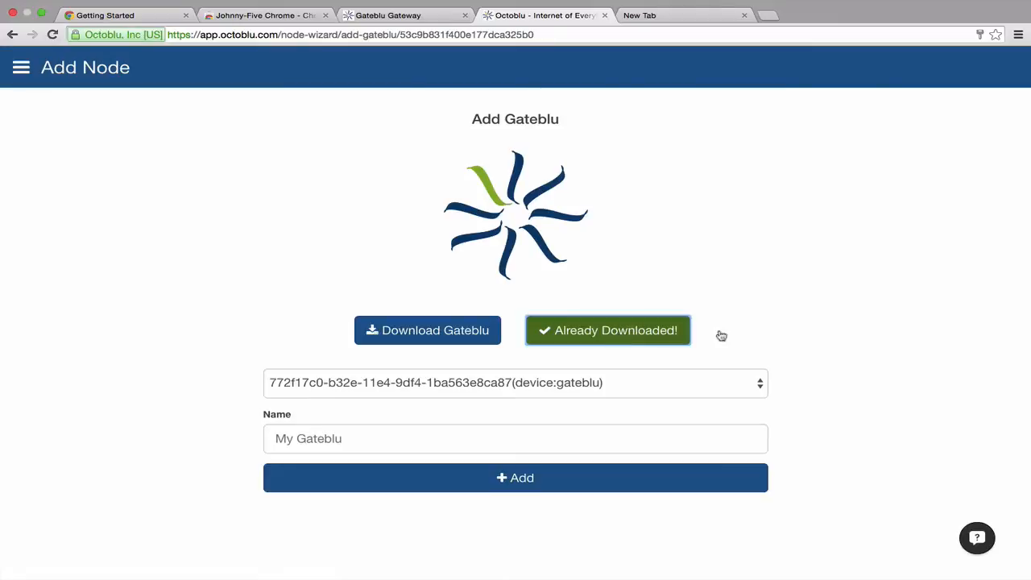
left_click(514, 382)
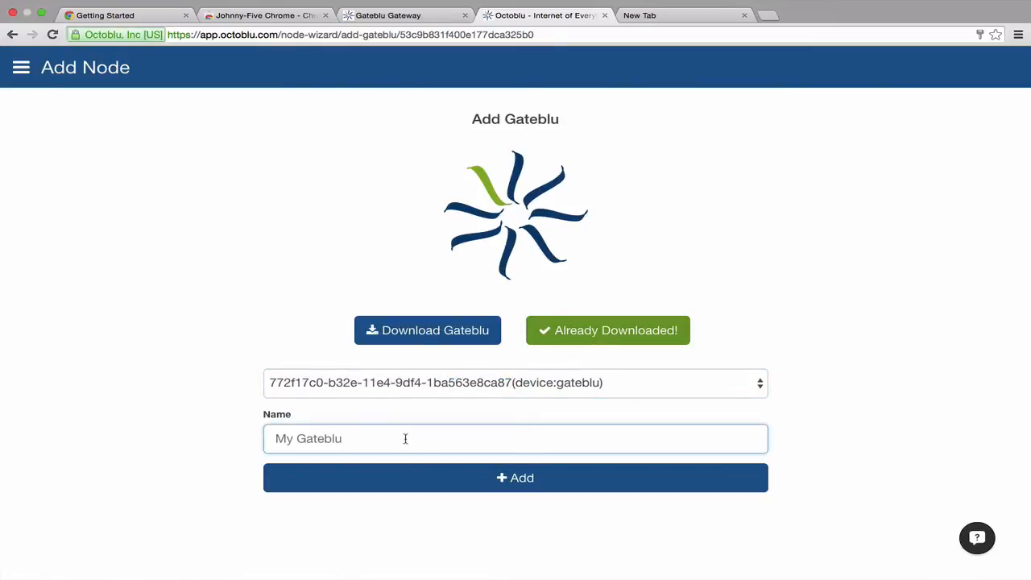
type("Octoblu_demo")
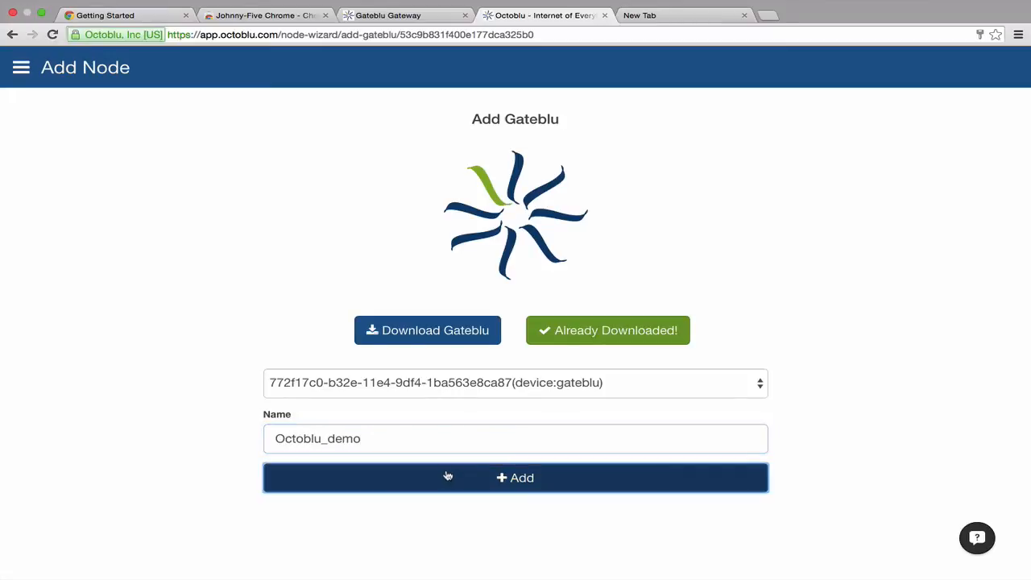
left_click(515, 477)
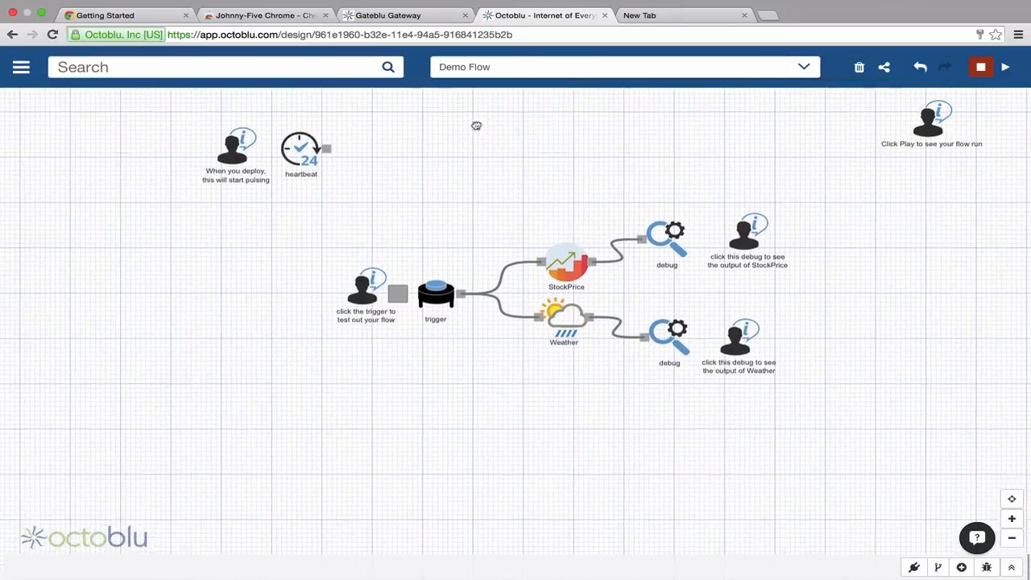
Check the Connect page lists Octoblu_demo, then start adding another node.
left_click(21, 66)
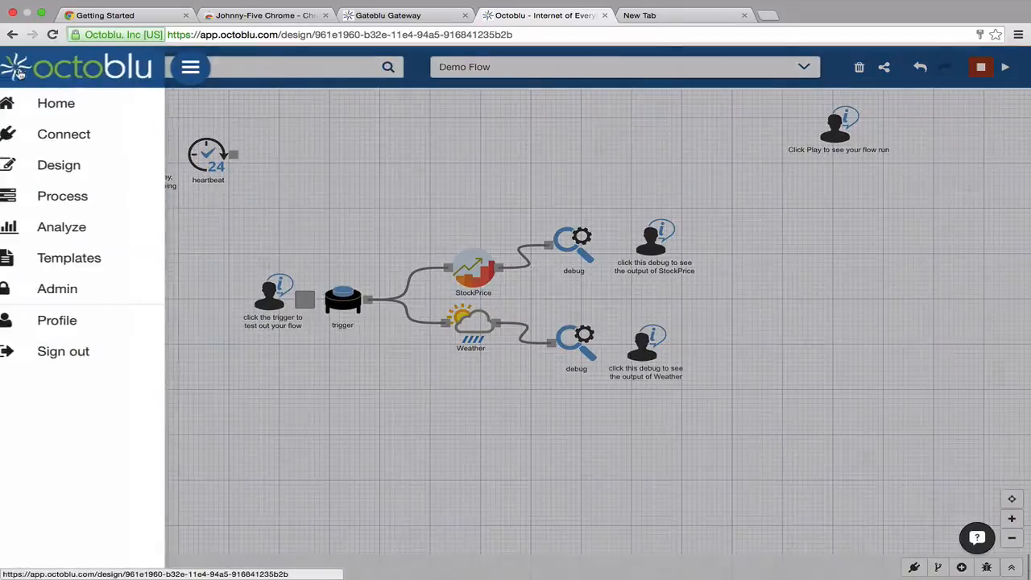
left_click(64, 134)
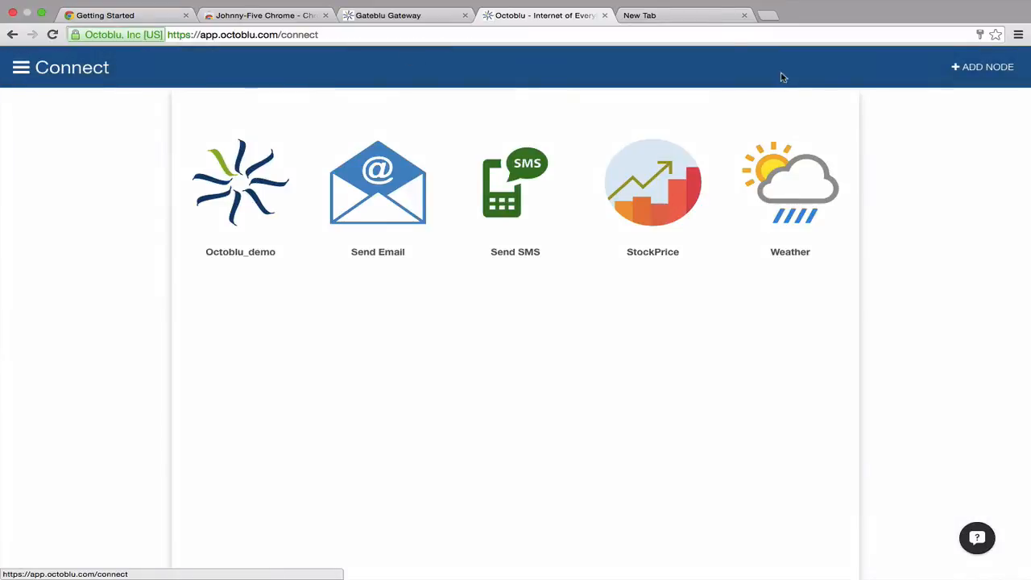
left_click(982, 67)
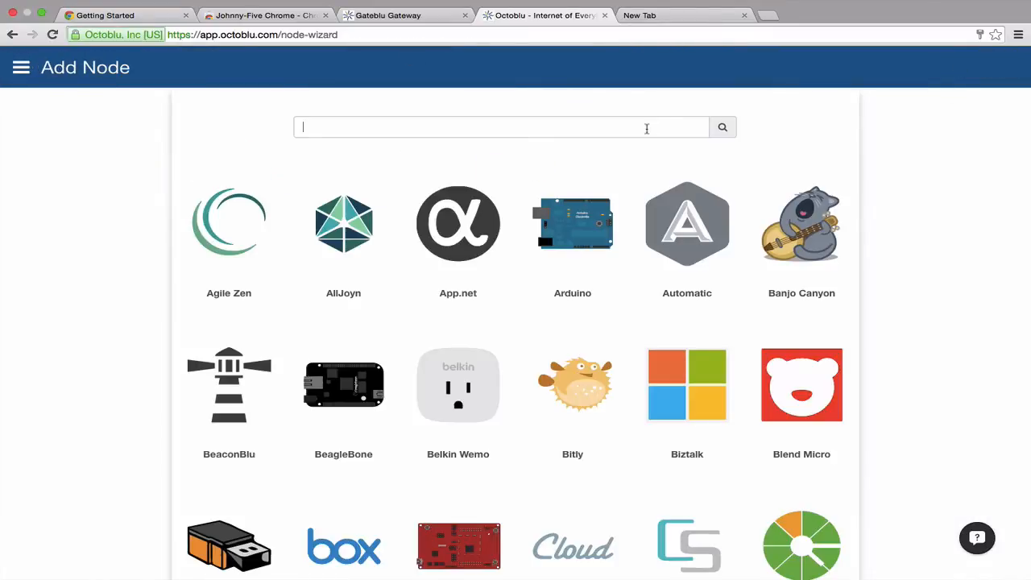
Search for Johnny-Five and save it as a device named J5.
type("John")
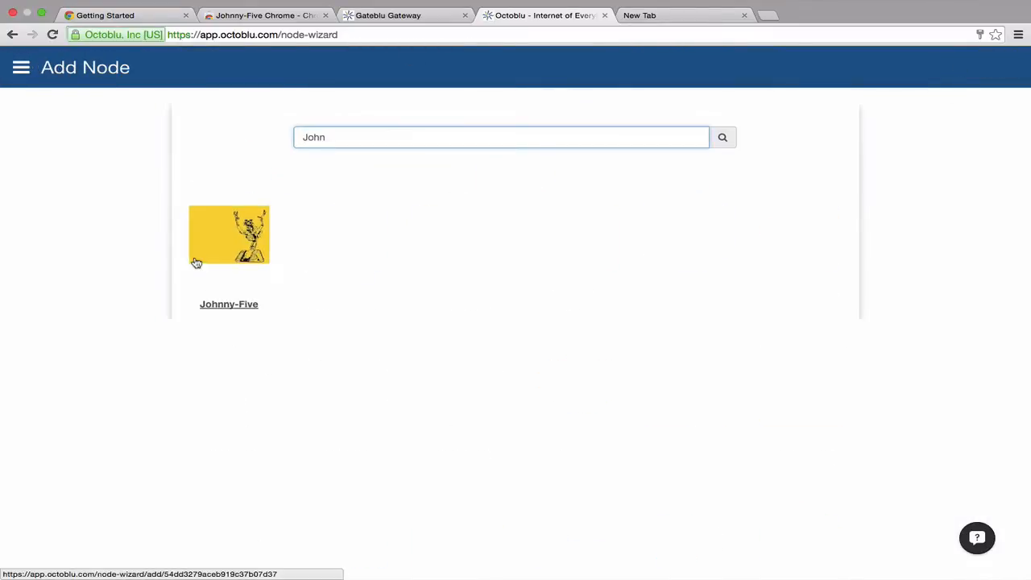
left_click(228, 234)
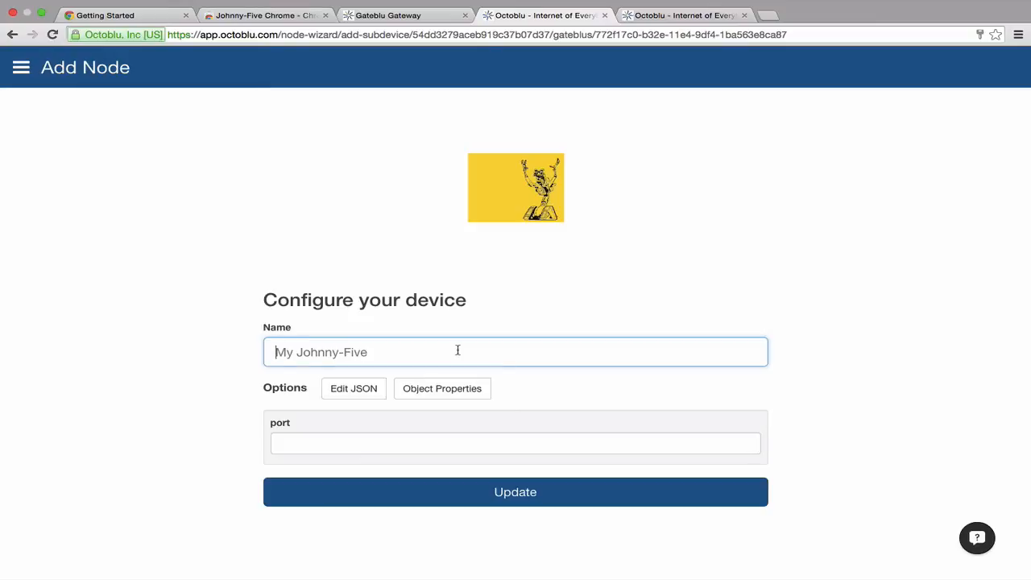
type("J5")
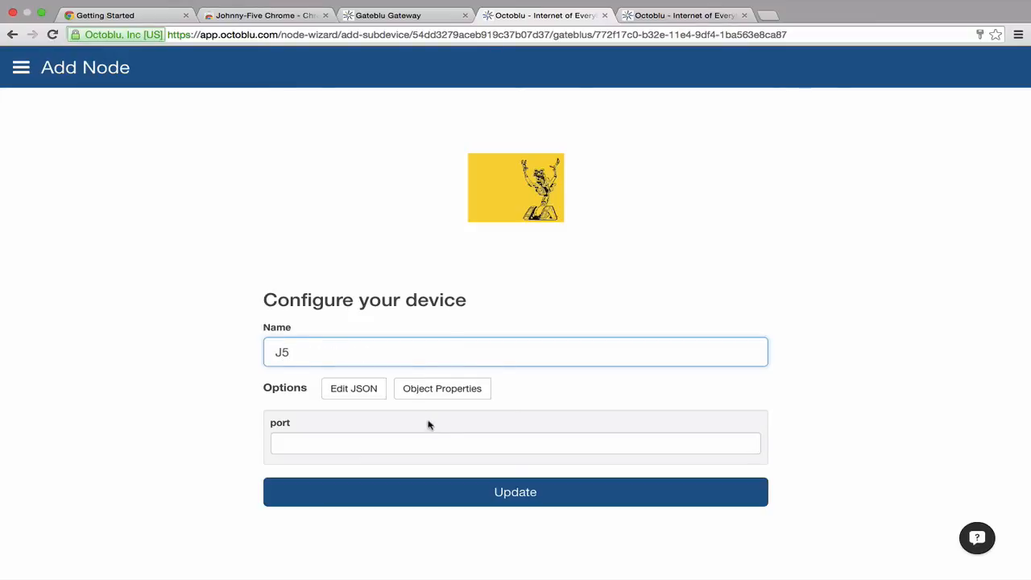
left_click(514, 443)
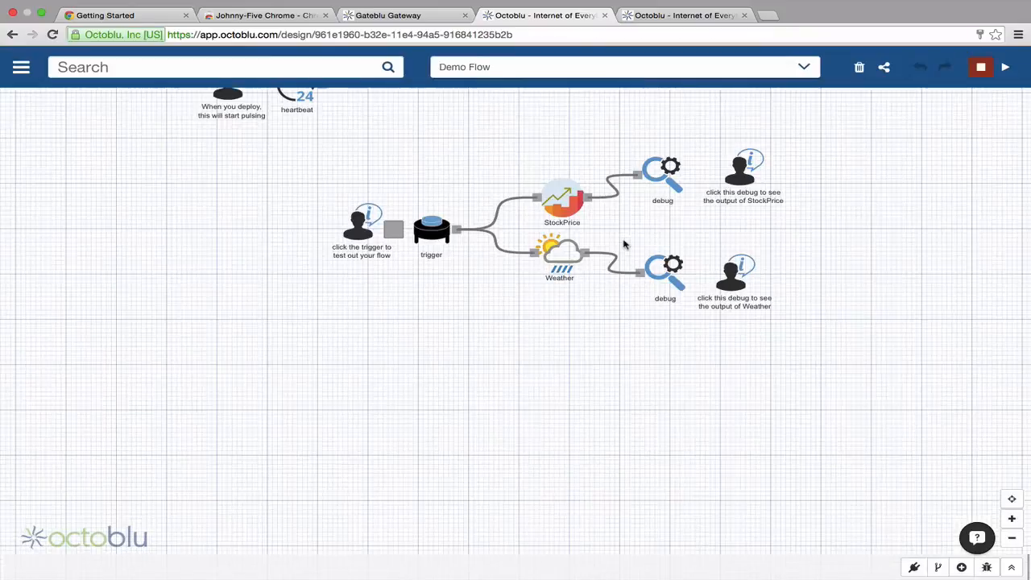
Create a blank flow named Arduino and show the configured nodes list.
left_click(802, 67)
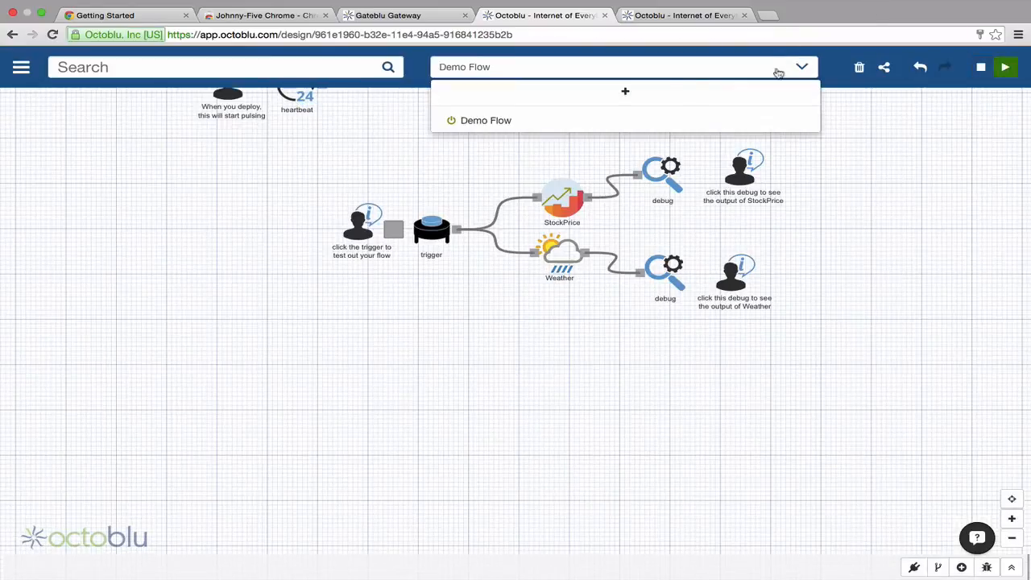
left_click(625, 91)
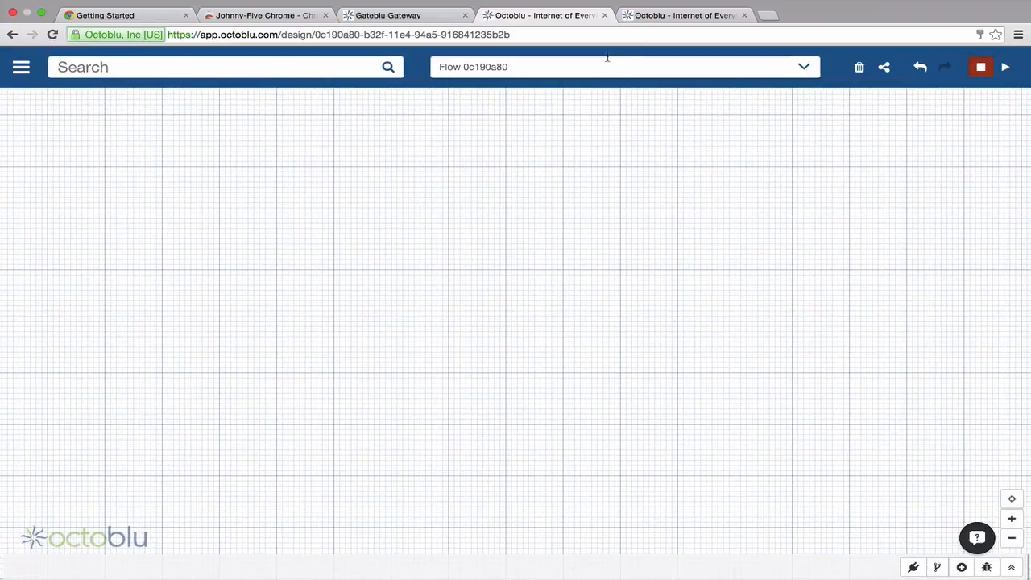
type("Ardu")
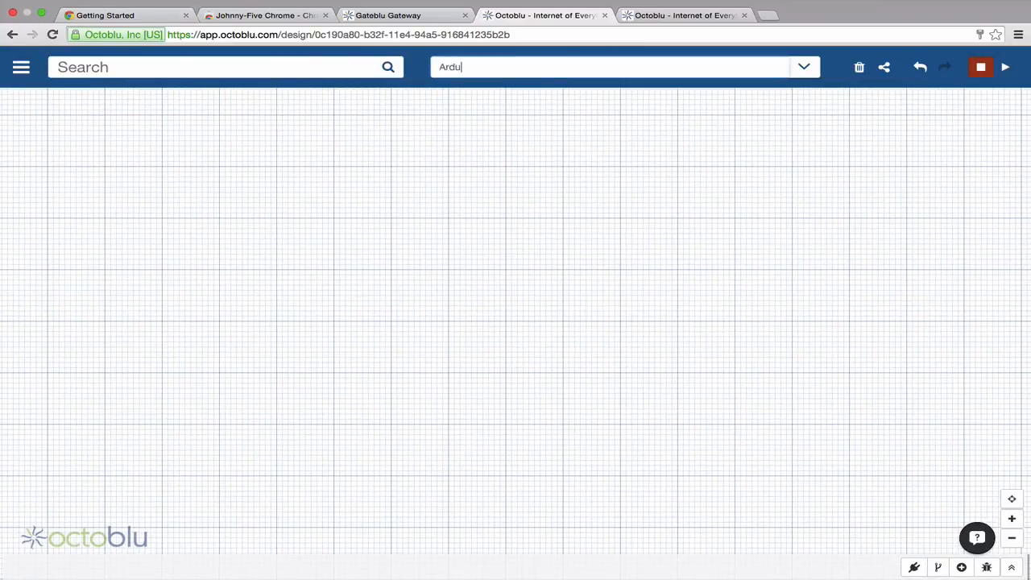
left_click(937, 393)
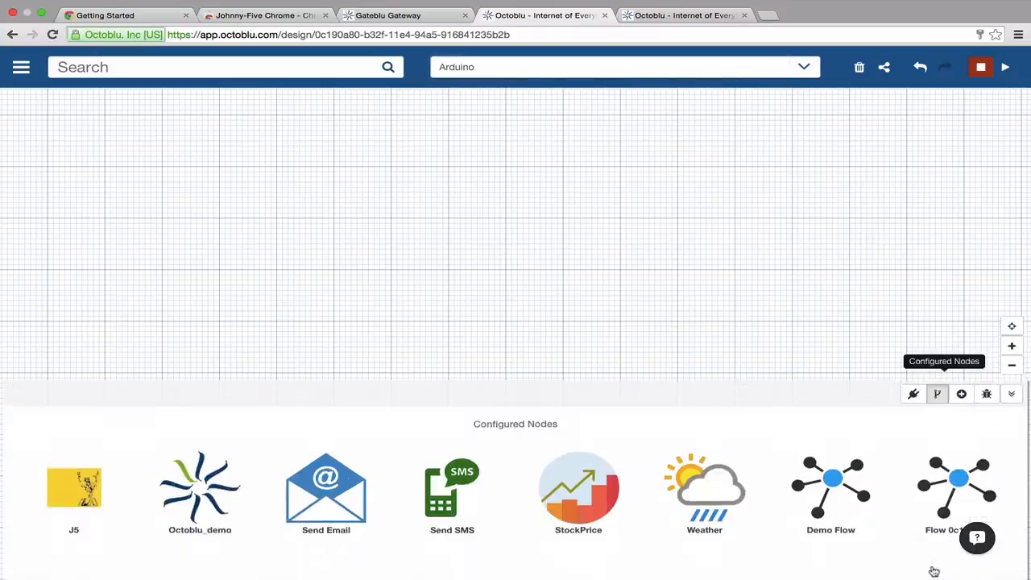
Place J5 on the flow with Digital Write, pin 13, value {{msg.payload}}.
left_click_drag(73, 487, 543, 335)
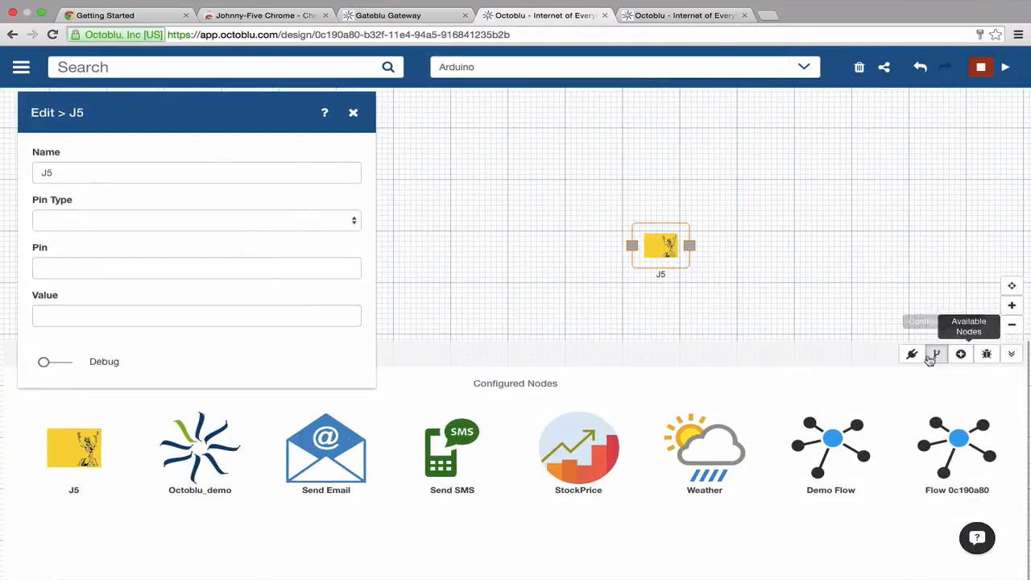
left_click(913, 353)
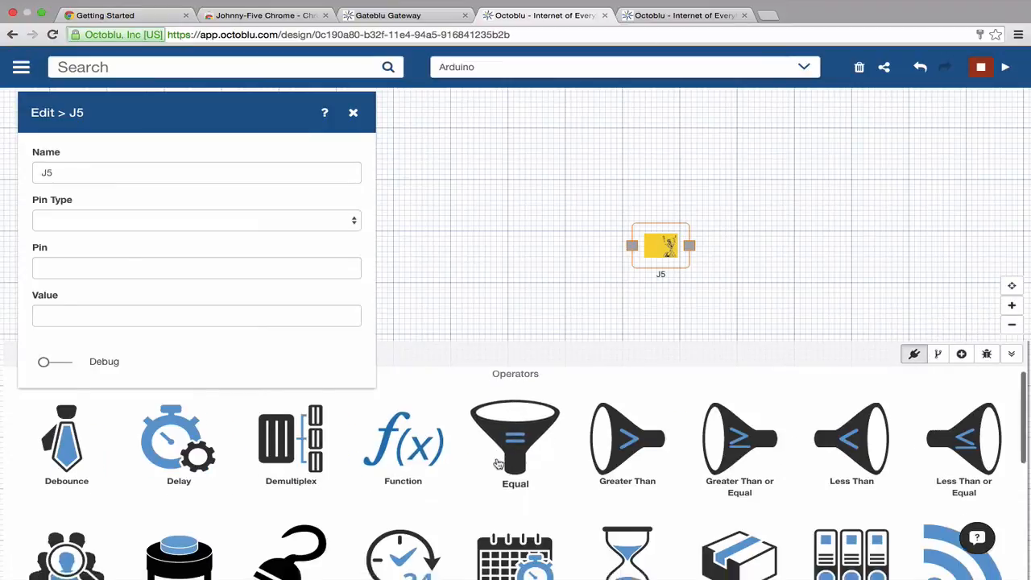
left_click(195, 219)
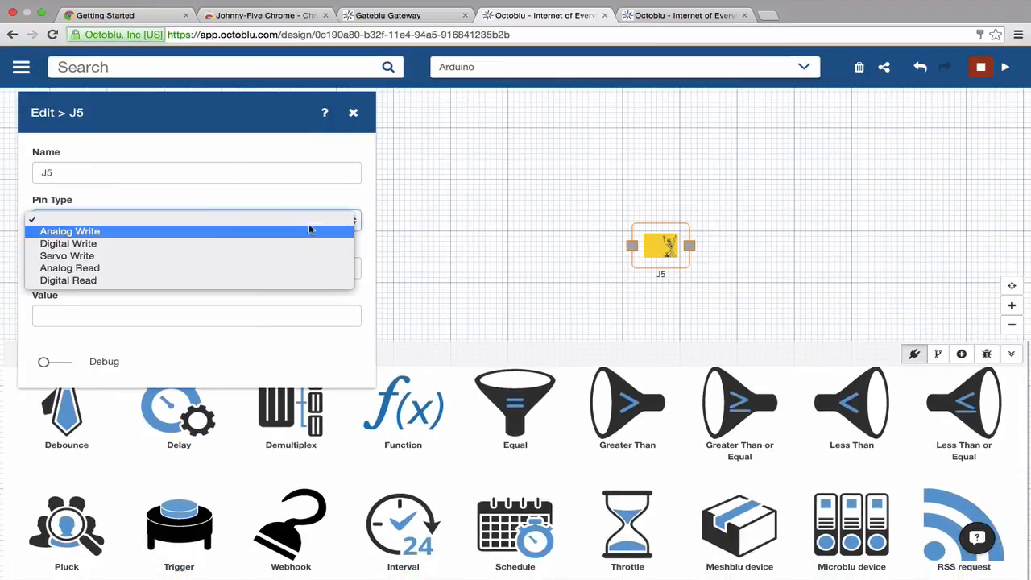
mouse_move(310, 232)
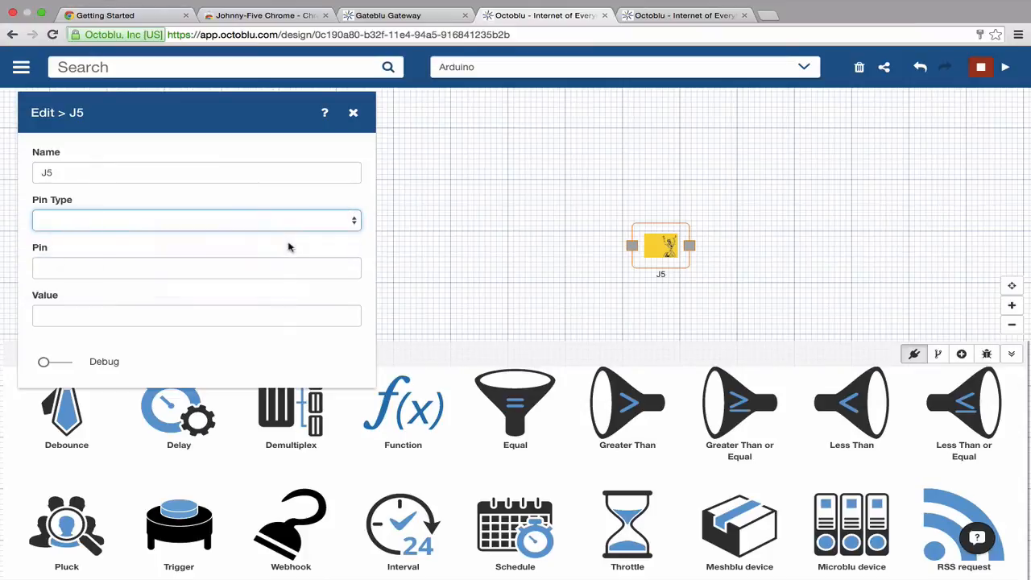
left_click(195, 220)
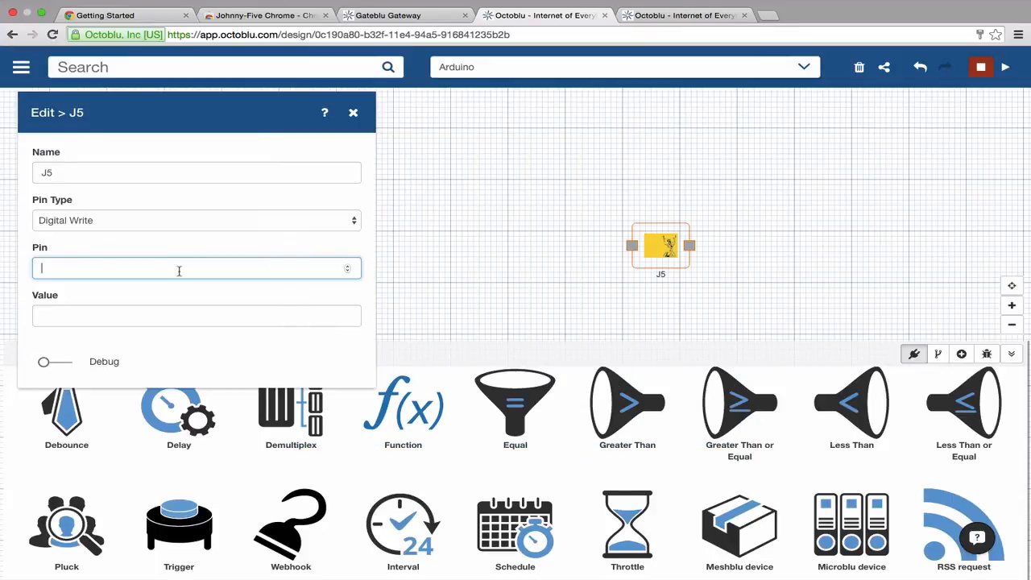
type("13")
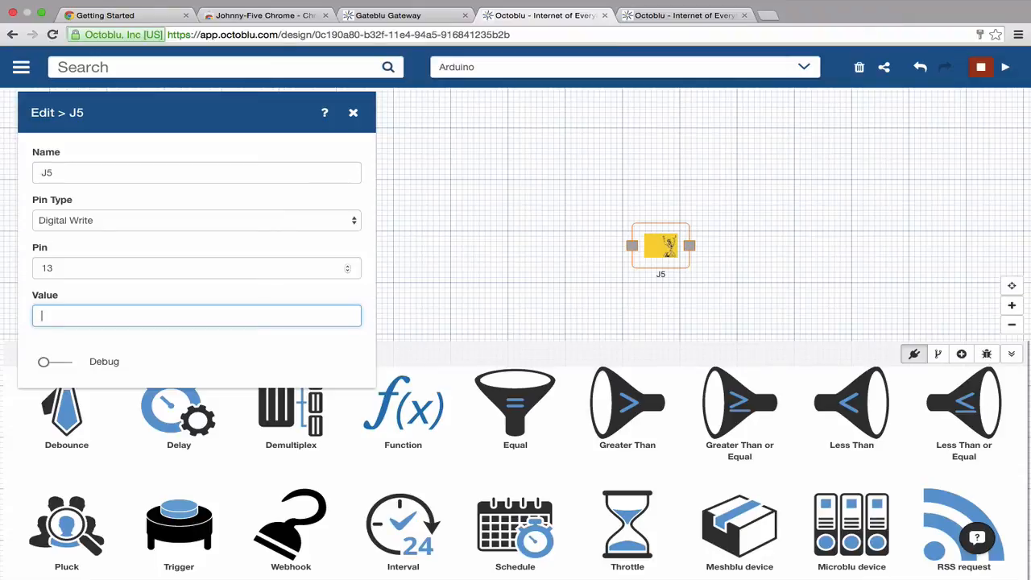
type("{{")
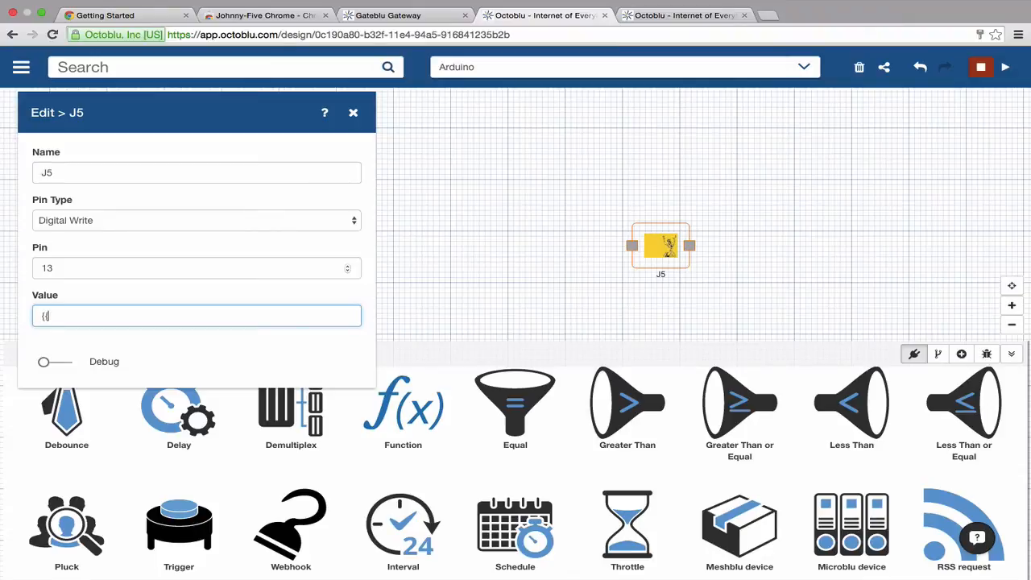
type("{{msg.payload")
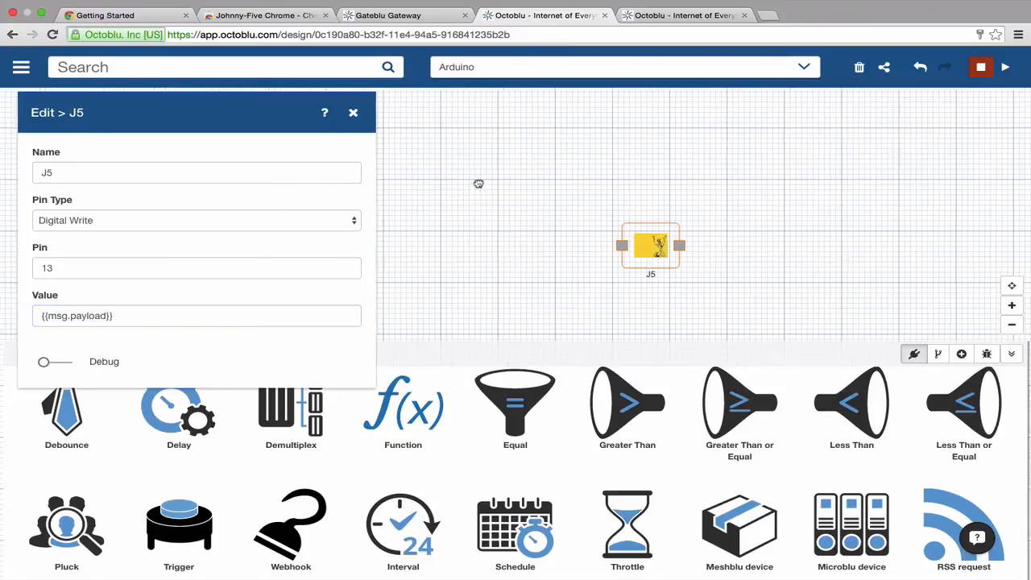
Add a Trigger node beside J5 with a String payload of 0.
left_click_drag(650, 246, 594, 211)
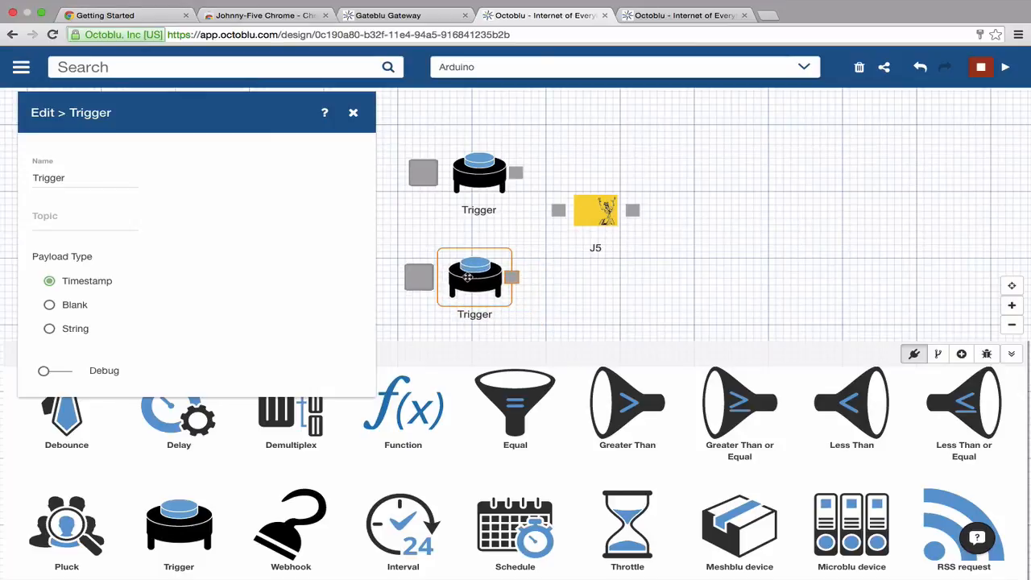
left_click(49, 328)
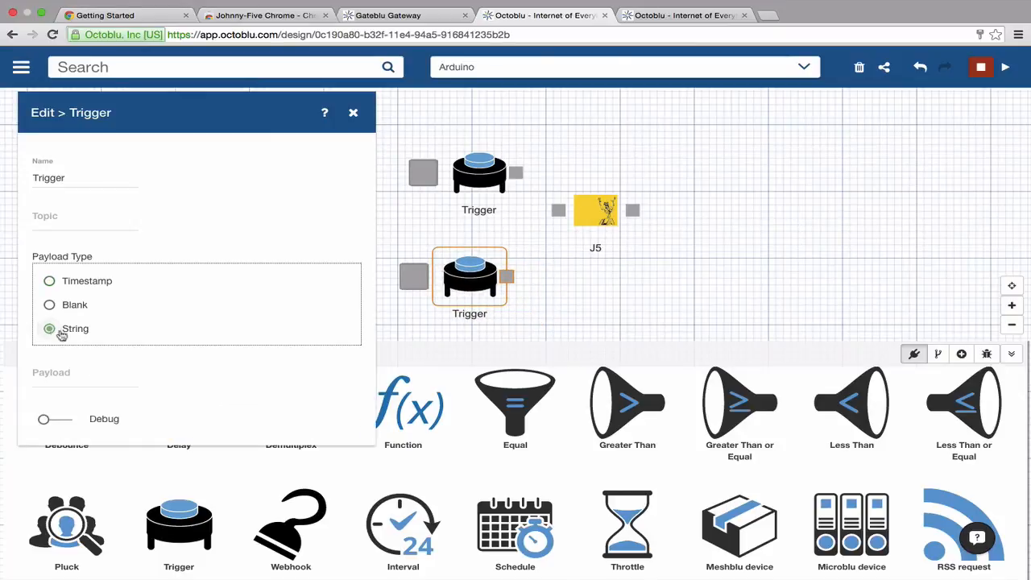
type("0")
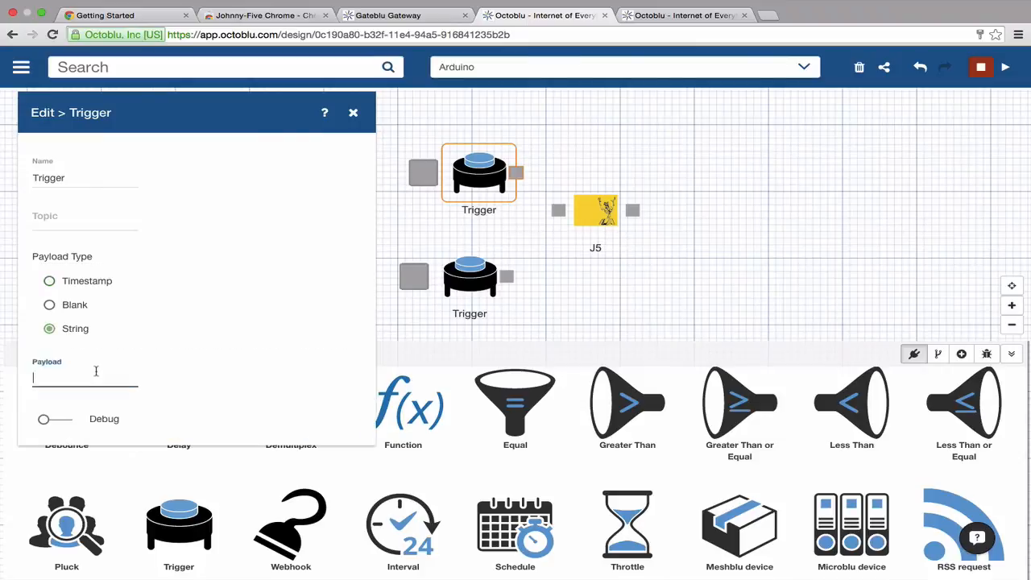
left_click(353, 112)
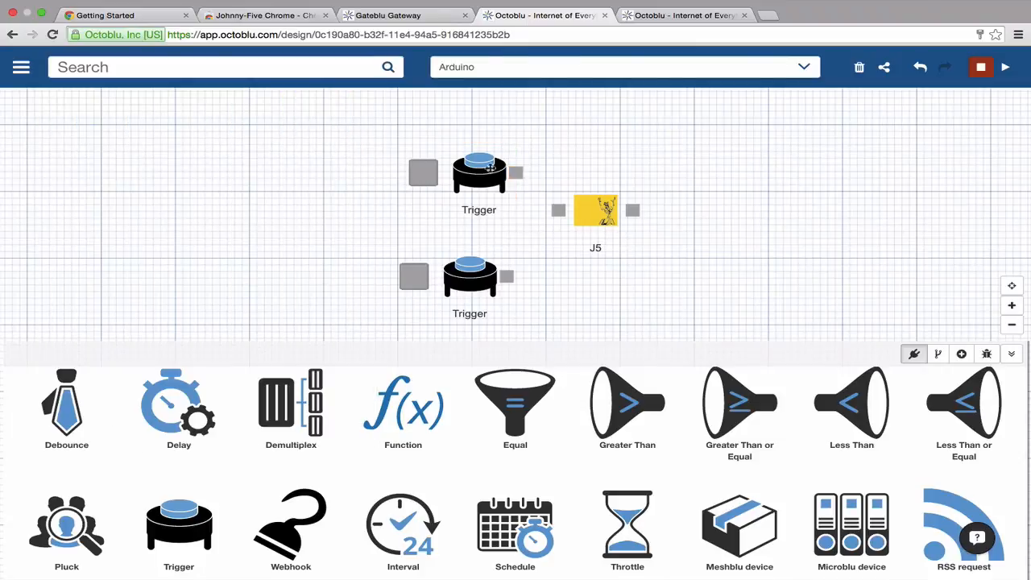
Connect the Trigger outputs to J5's input and inspect the upper Trigger's payload.
left_click_drag(516, 172, 559, 210)
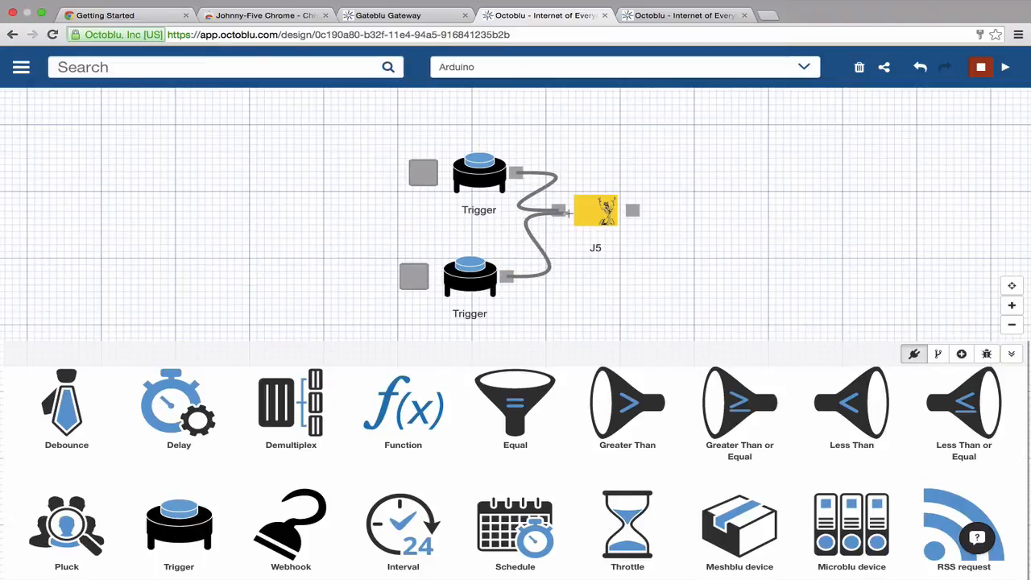
left_click(478, 171)
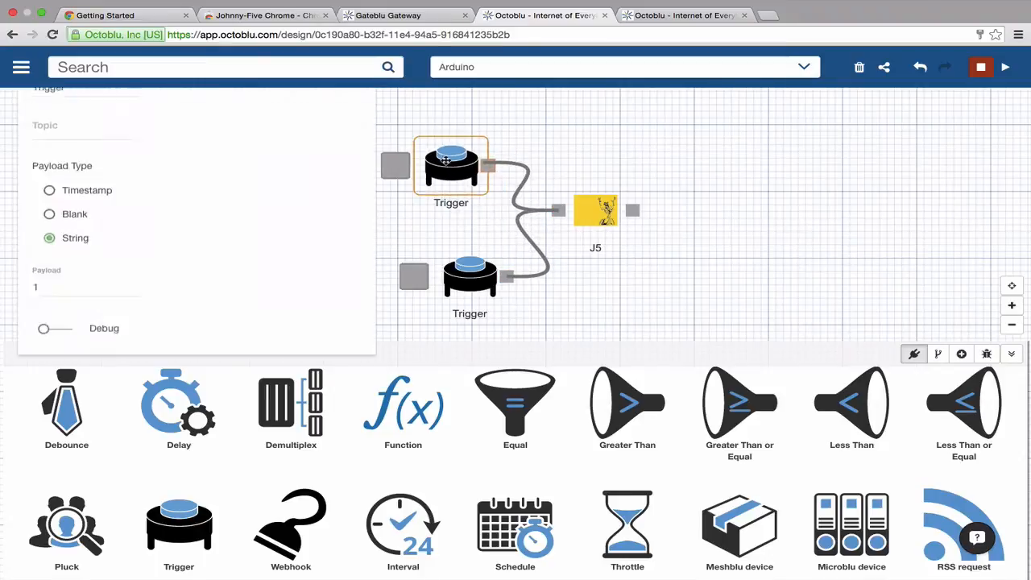
left_click(470, 276)
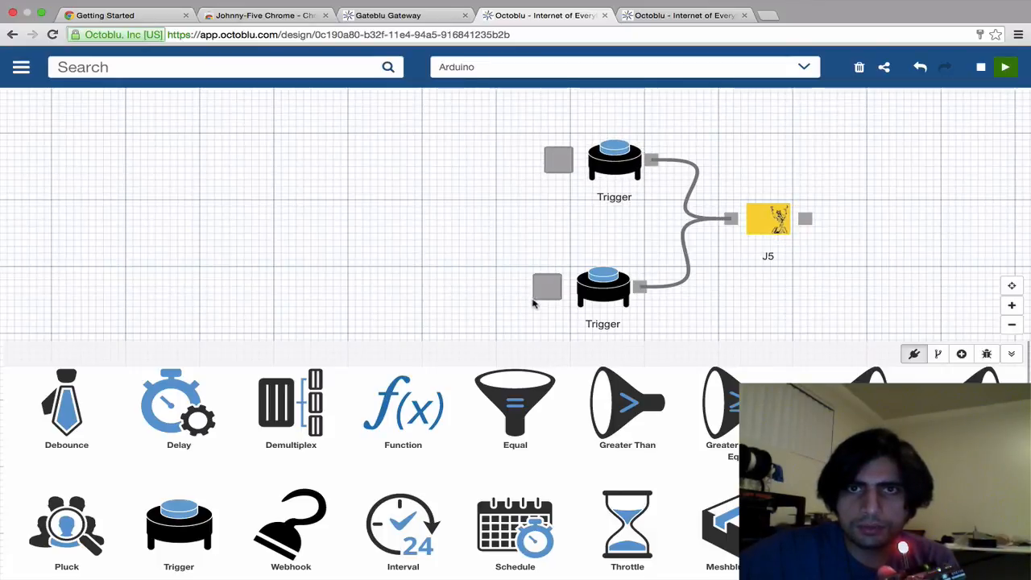
mouse_move(556, 161)
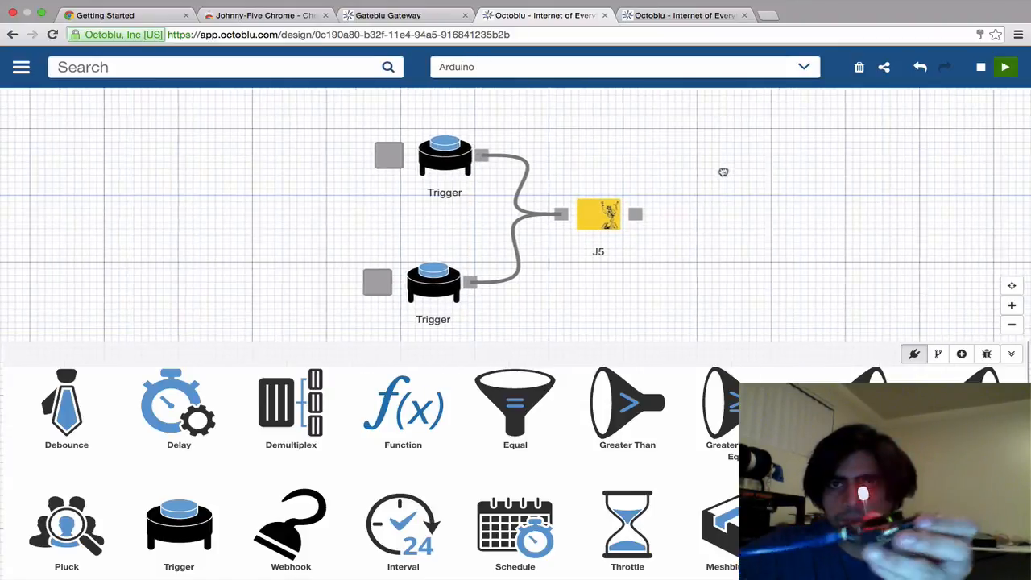
Show the configured nodes list, including J5, Send Email, Send SMS and Weather.
left_click(961, 355)
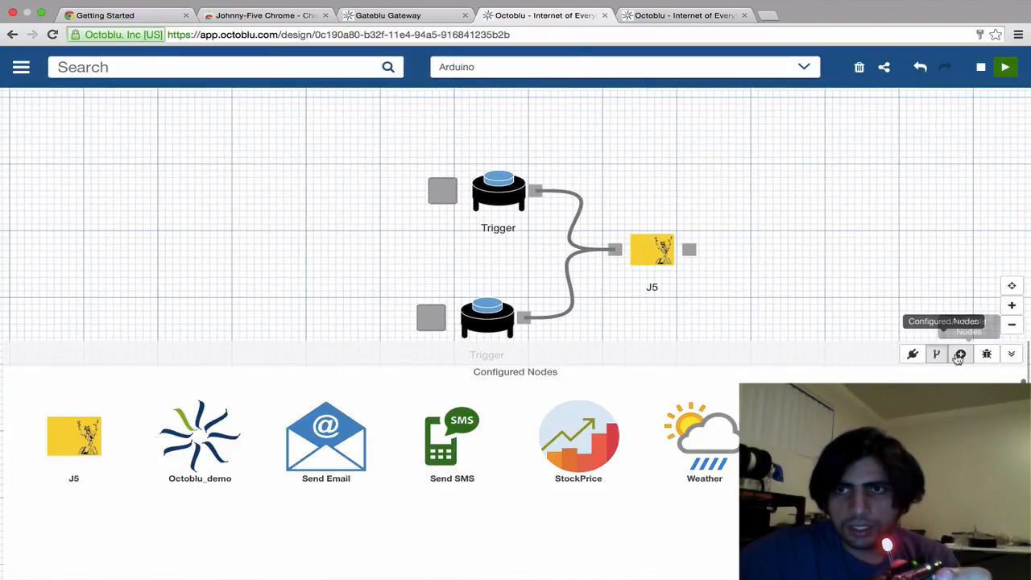